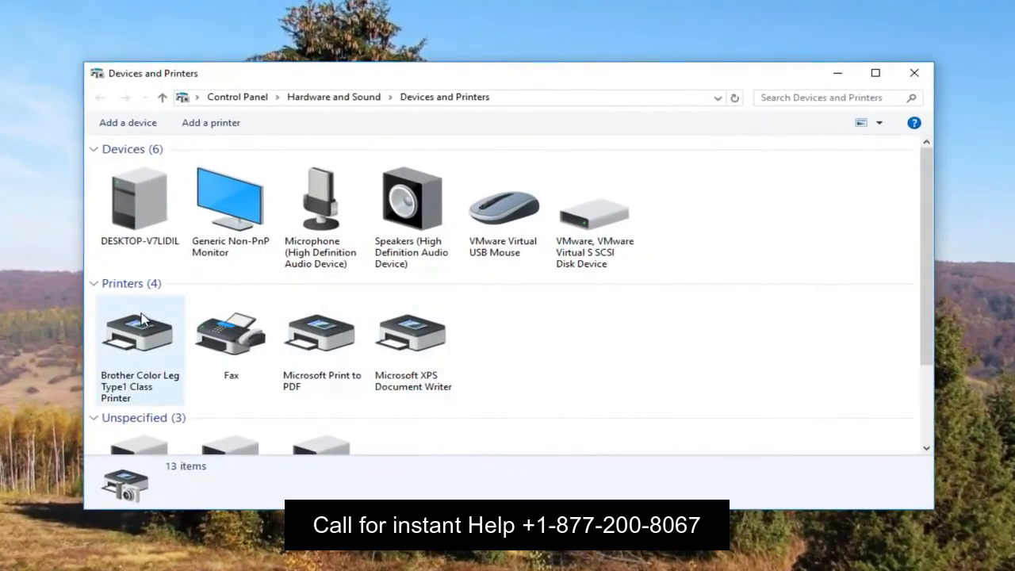
# Step: Collapse the Printers (4) group so the three Unspecified devices show in full
pyautogui.click(93, 283)
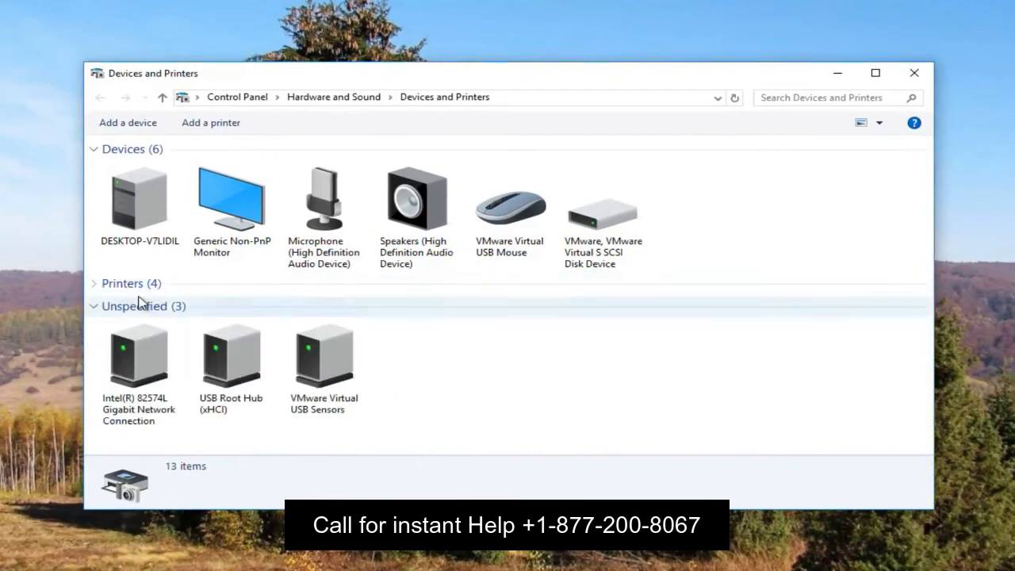